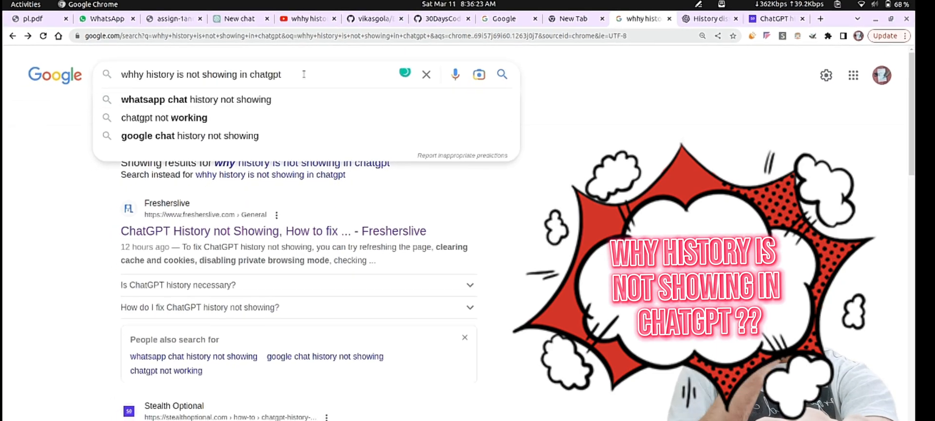
Search Google for 'why history is not showing in chatgpt' and view the results.
text(???????)
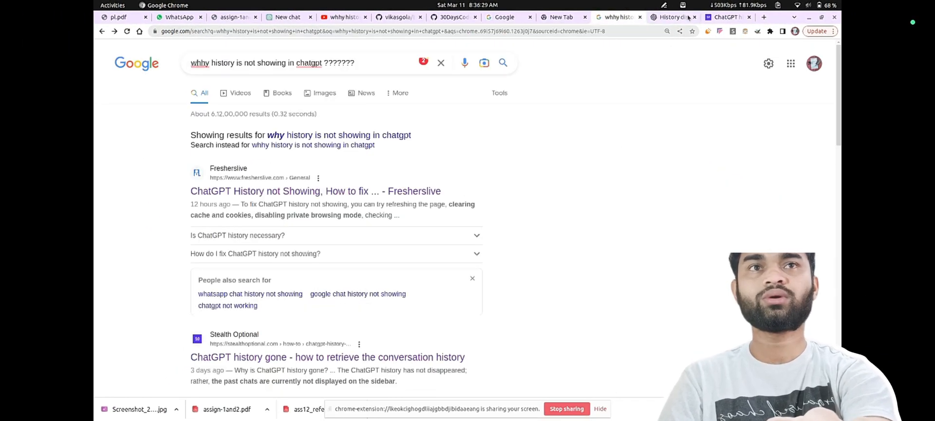
click(327, 357)
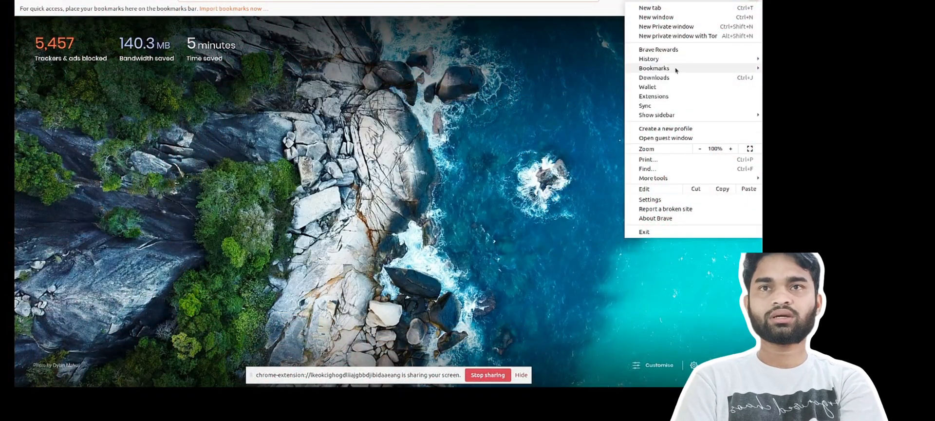
View Brave's browsing history page, which shows no results.
click(649, 60)
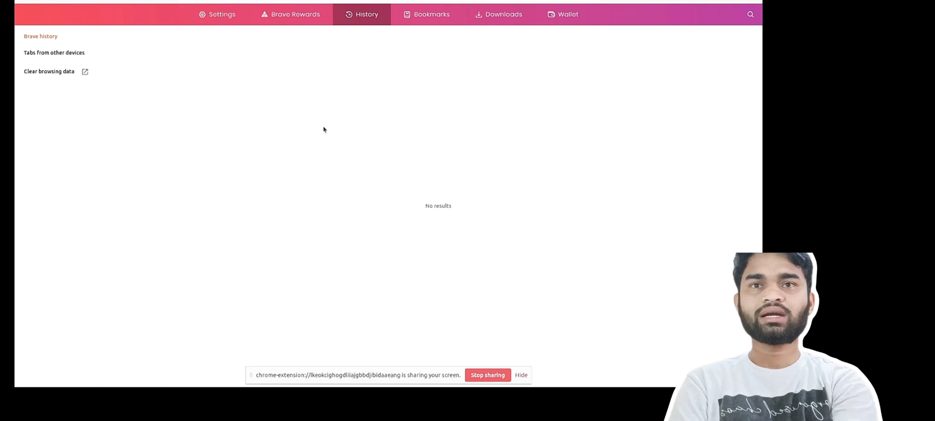
click(49, 72)
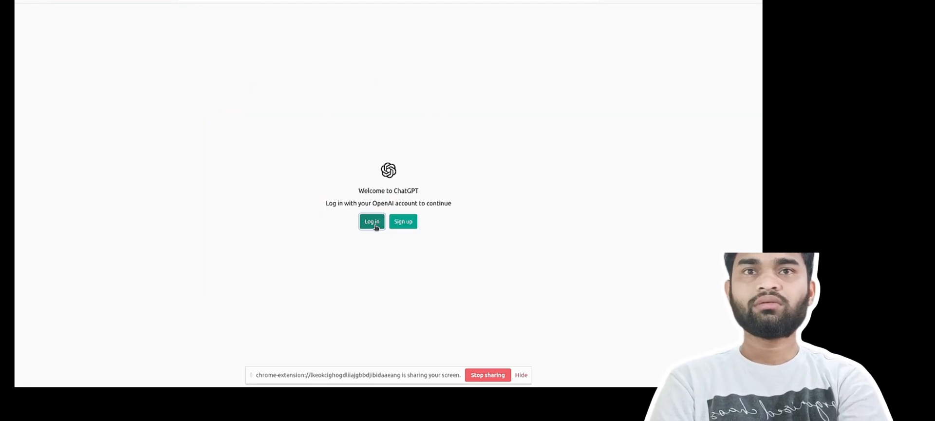
click(371, 221)
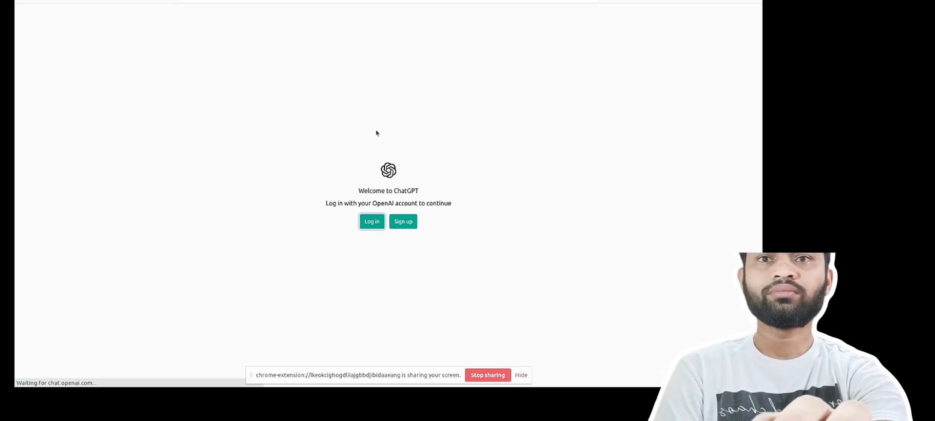
click(371, 221)
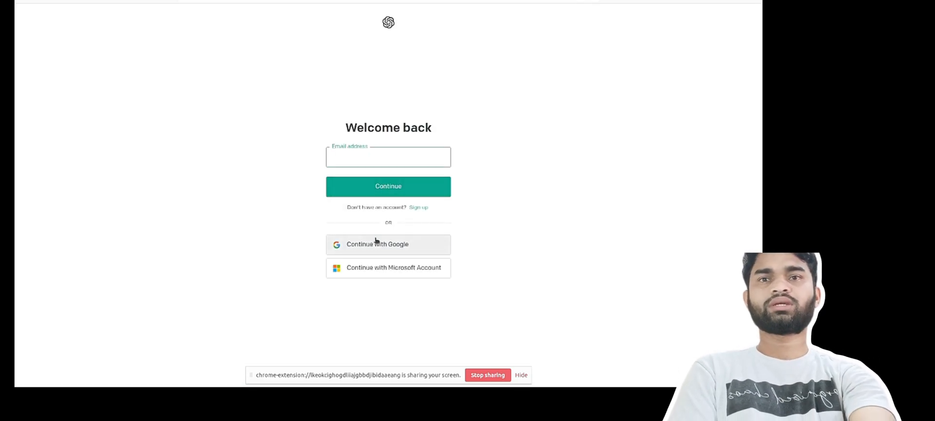
click(378, 243)
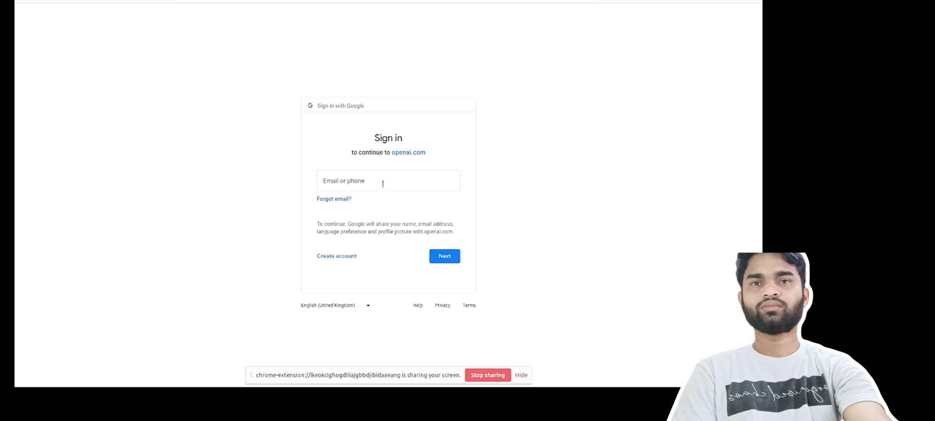
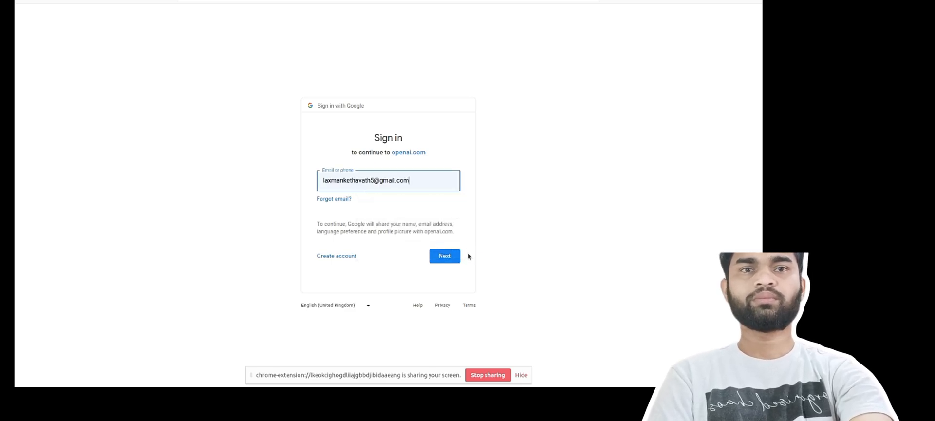
click(444, 257)
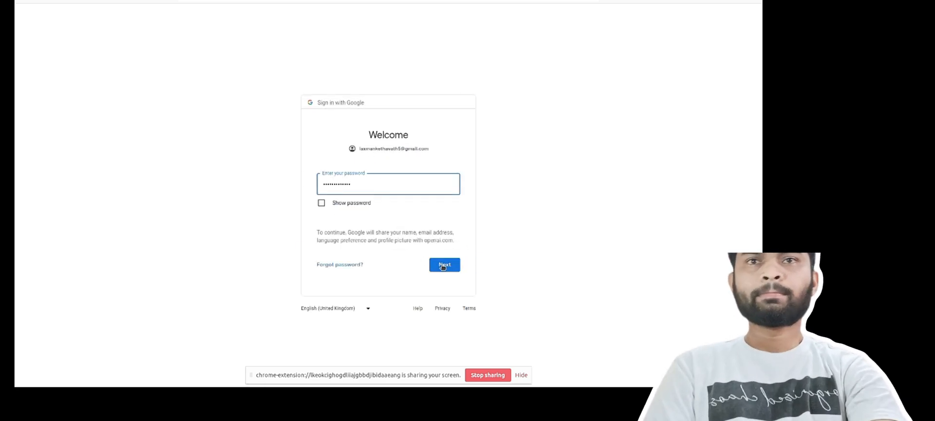
Submit the password and complete 2-step verification with a texted code.
click(444, 264)
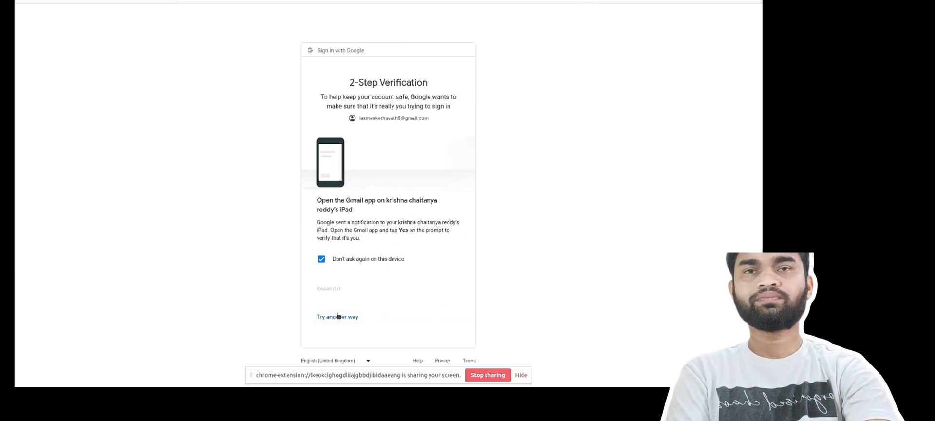
click(338, 317)
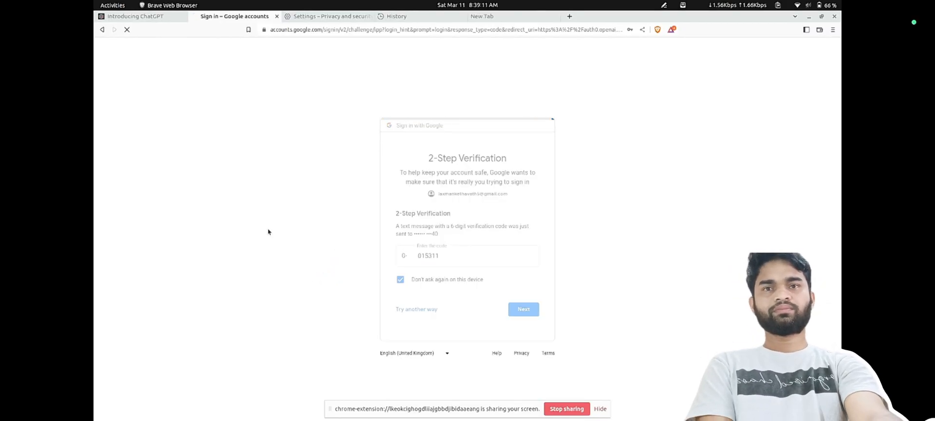
click(523, 309)
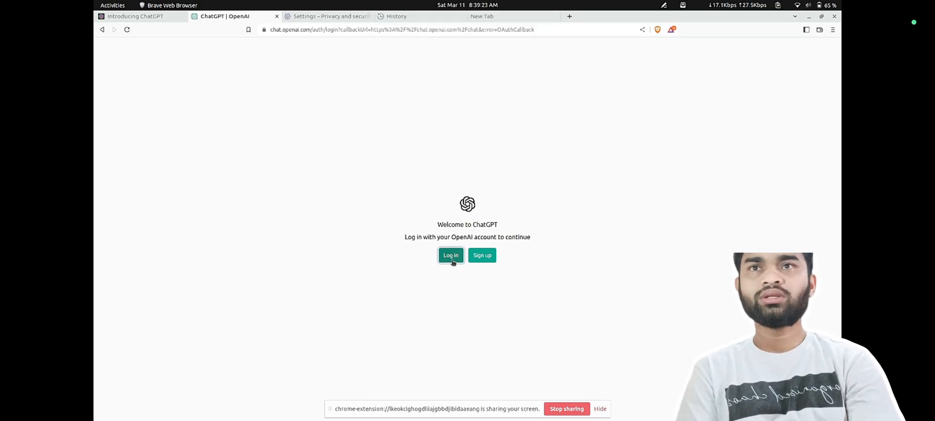
Log in to ChatGPT again with the saved Google account and pass the data notice.
click(451, 255)
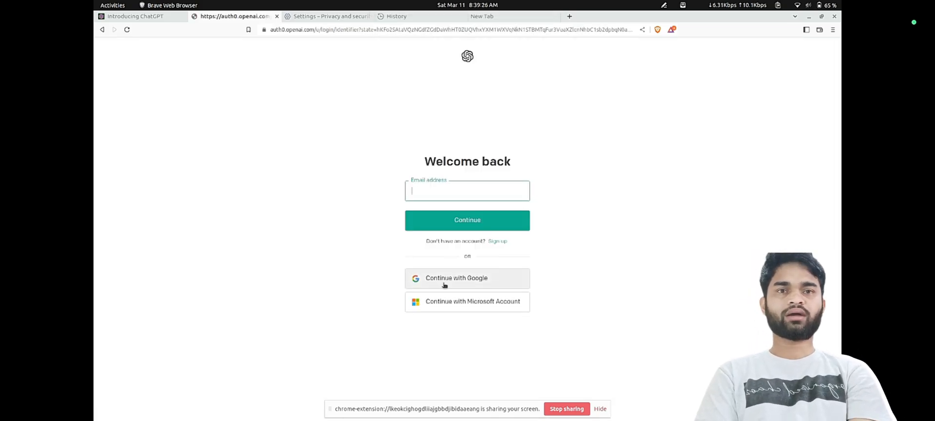
click(456, 278)
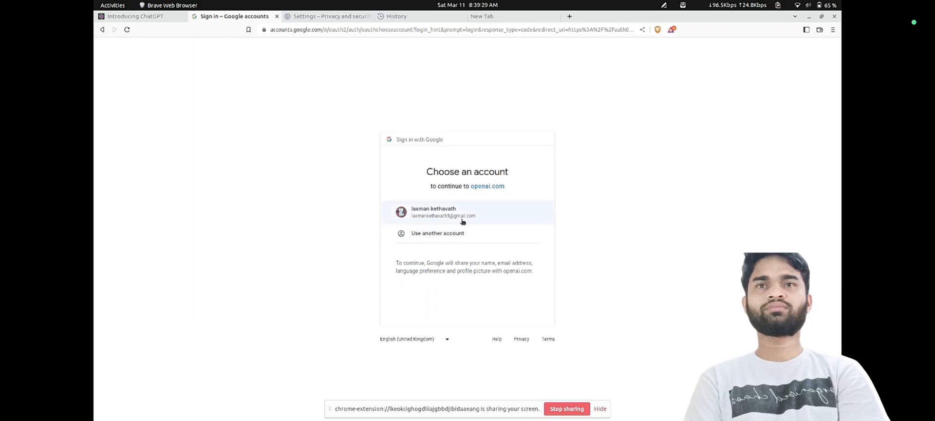
click(466, 212)
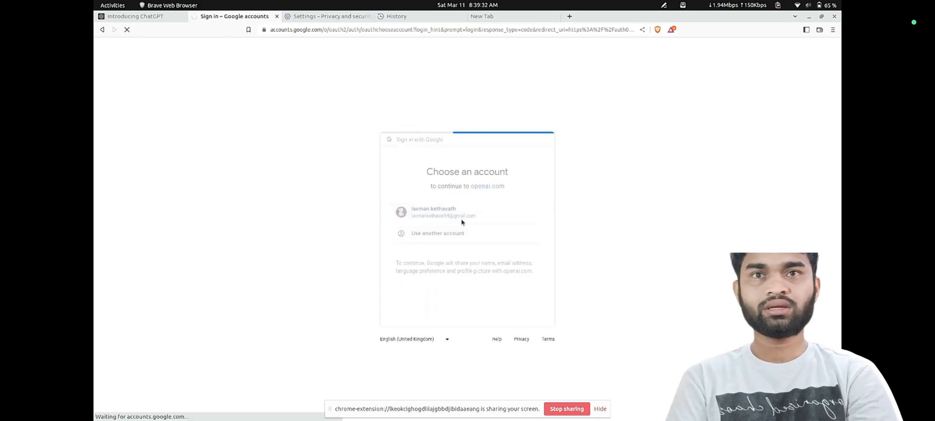
click(433, 212)
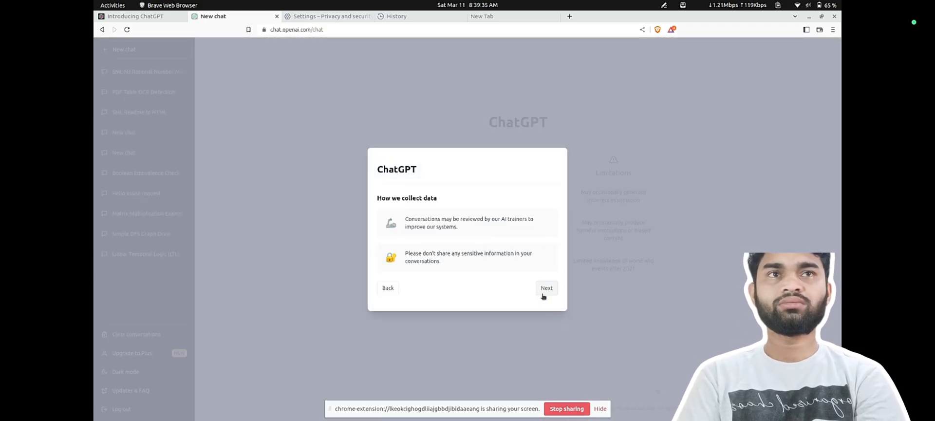
click(545, 288)
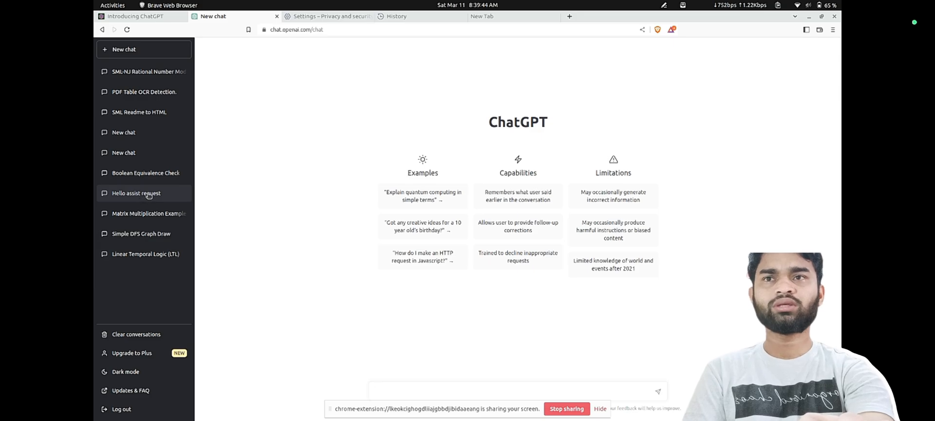
Reopen the 'Hello assist request' chat, then send 'hi wer' in a new chat for a reply.
click(137, 192)
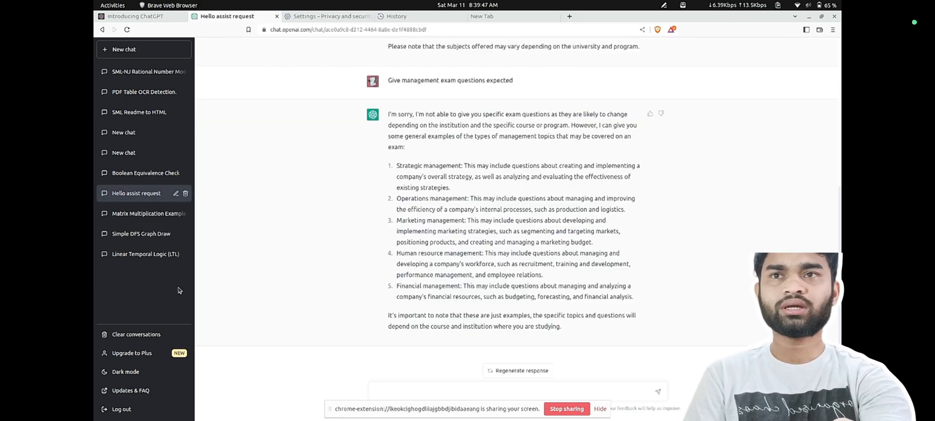
click(124, 48)
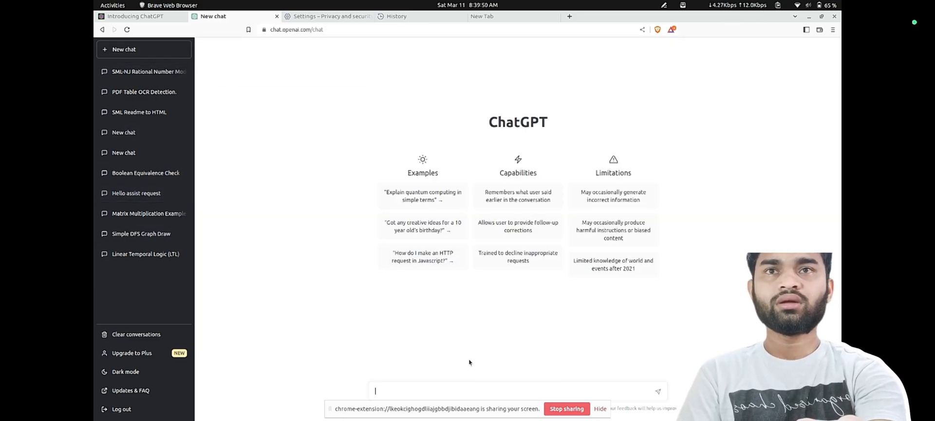
text(hi wer)
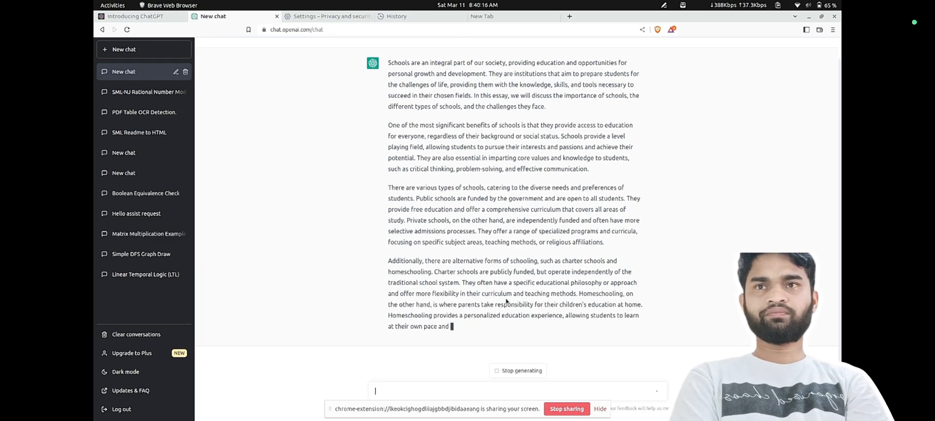
click(124, 71)
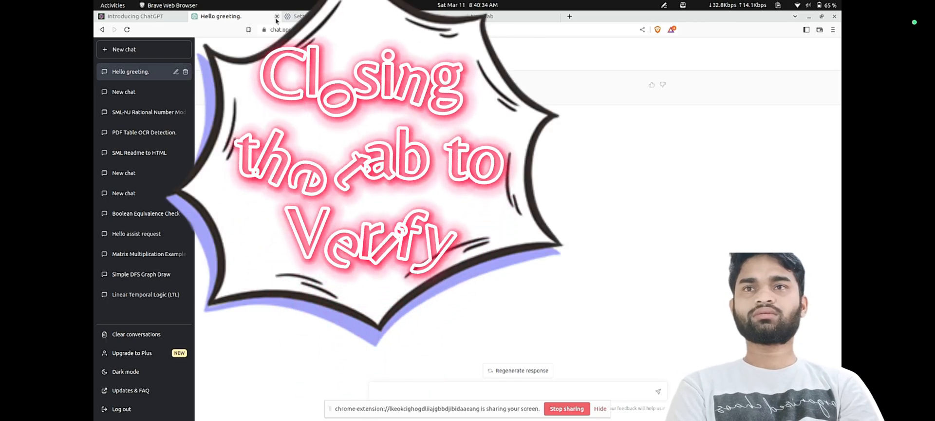
Reopen chat.openai.com in a fresh Brave tab and confirm saved chats remain in the sidebar.
click(276, 17)
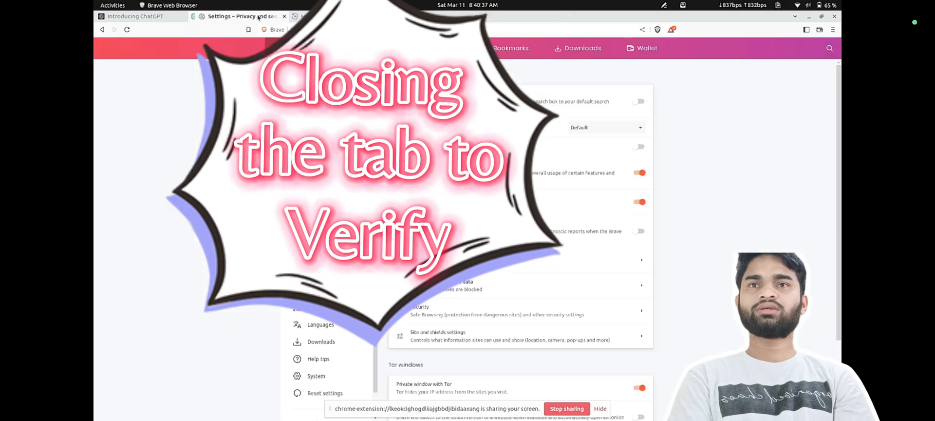
text(chat.openai.com/chat)
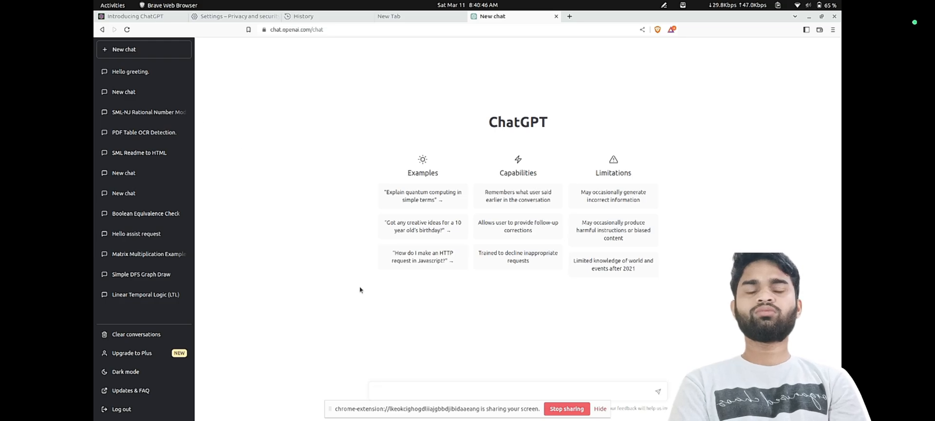
text(Boom !!!!!!!!!!!!!)
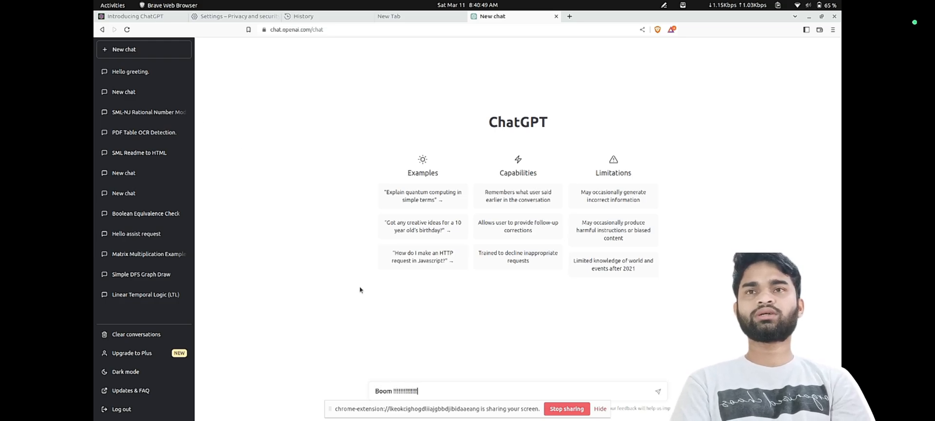
text(Done)
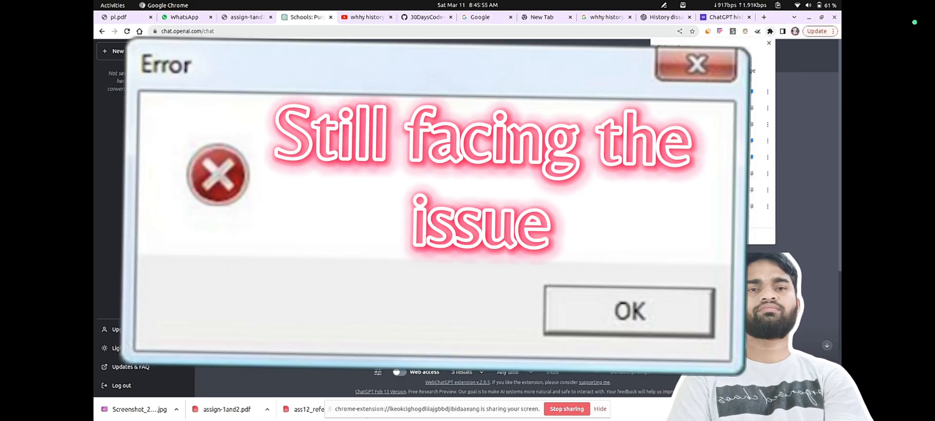
Bring up the Save ChatGPT extension's management page from Chrome's Extensions menu.
click(768, 140)
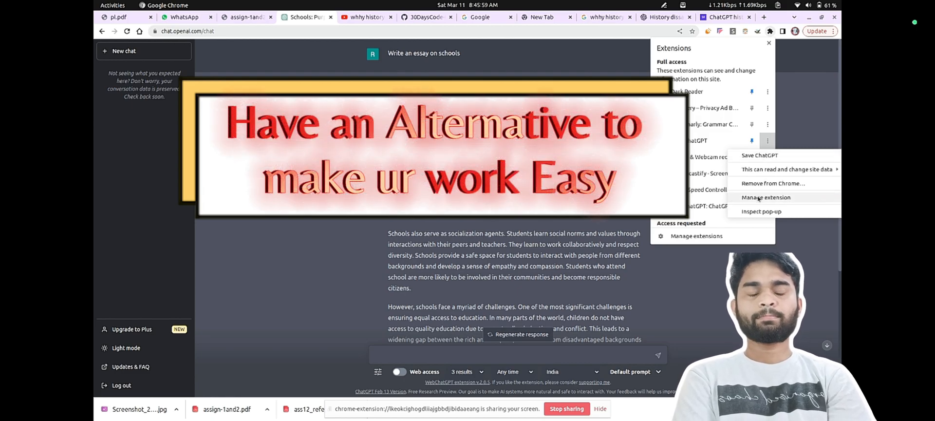
click(765, 198)
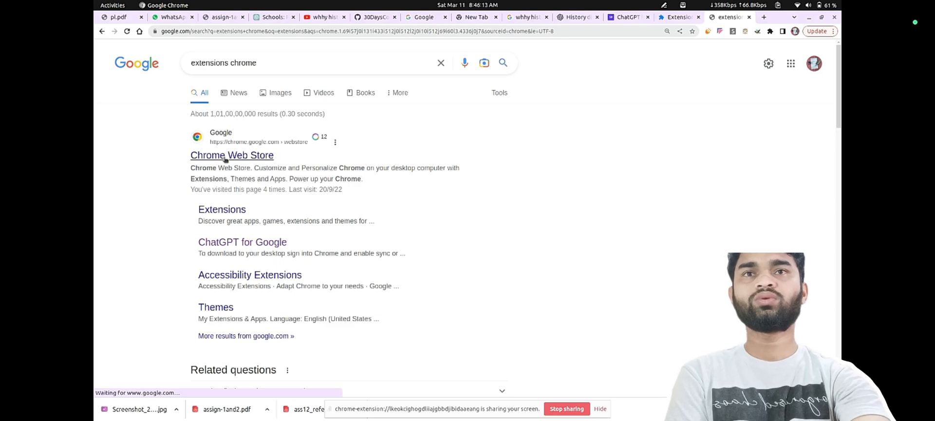
Find 'save chatgpt' in the Chrome Web Store and read the Save ChatGPT listing's overview.
click(231, 155)
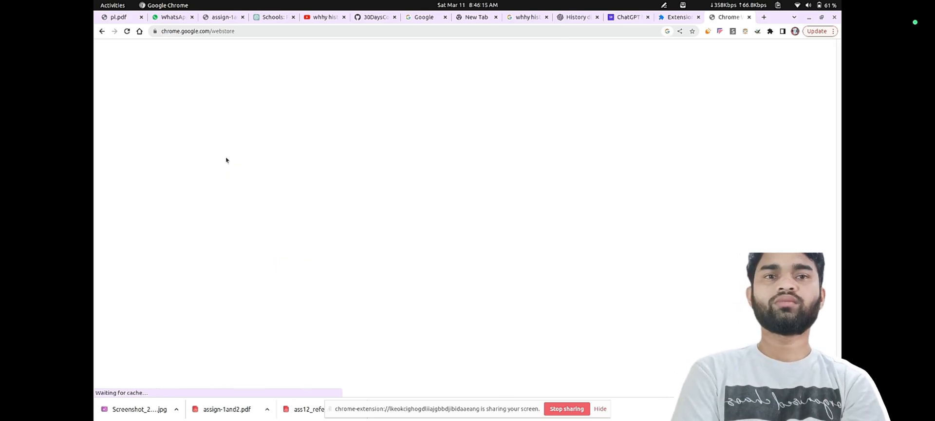
mouse_move(447, 93)
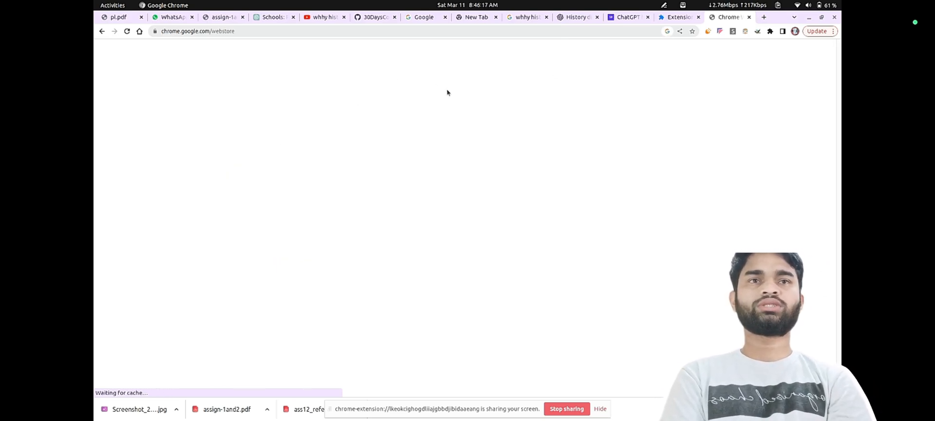
mouse_move(396, 70)
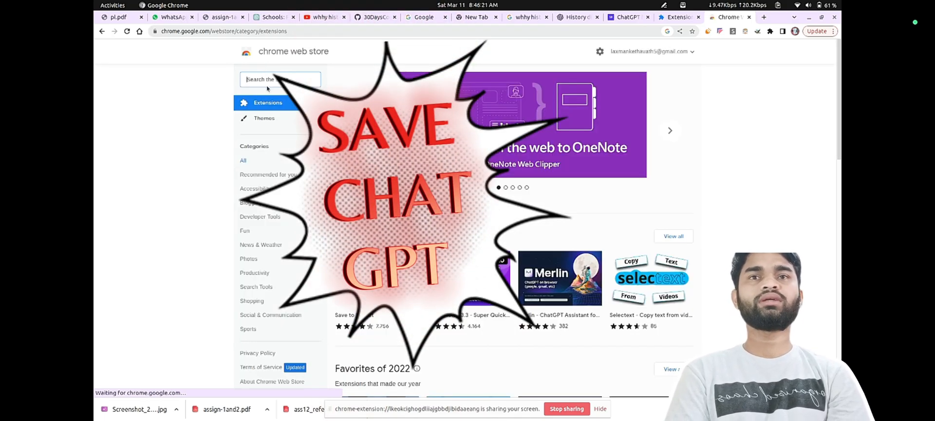
text(save Chatgpt)
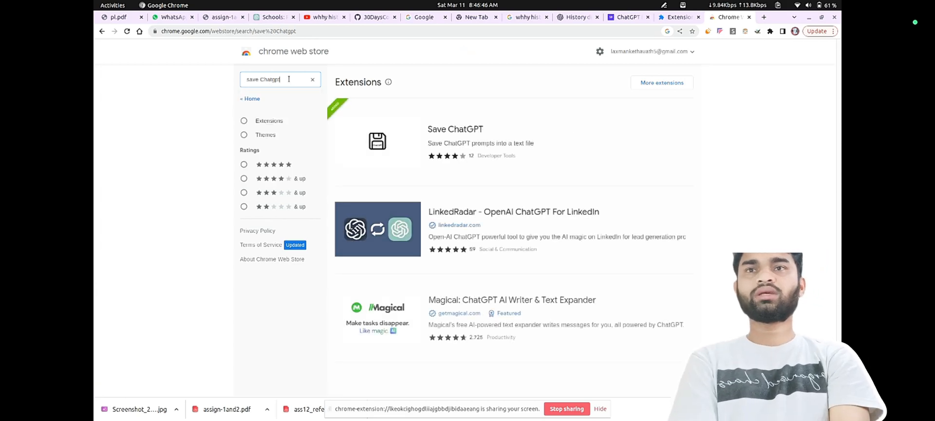
mouse_move(622, 145)
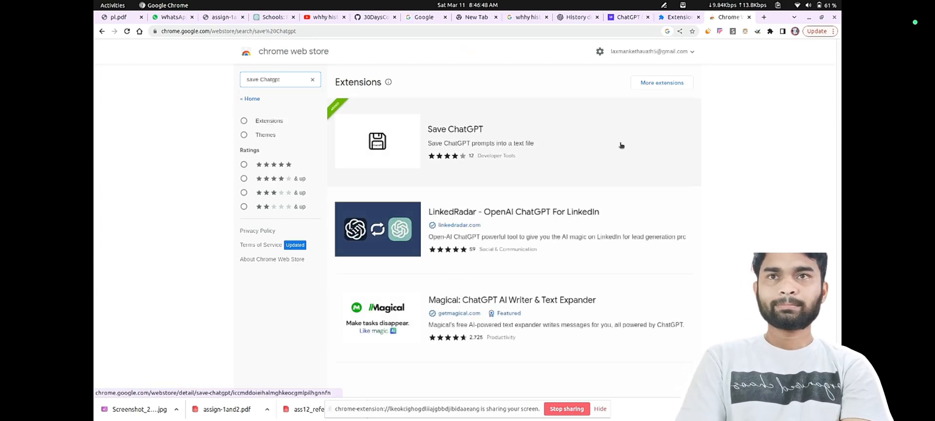
click(455, 129)
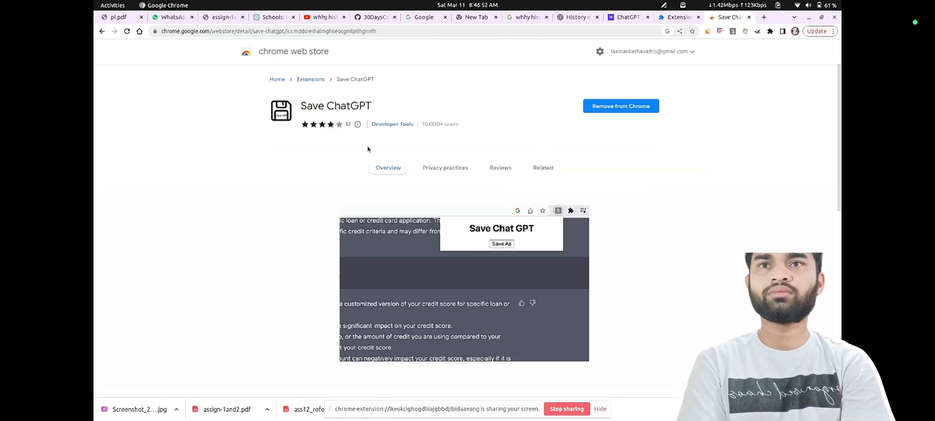
scroll(down, 3)
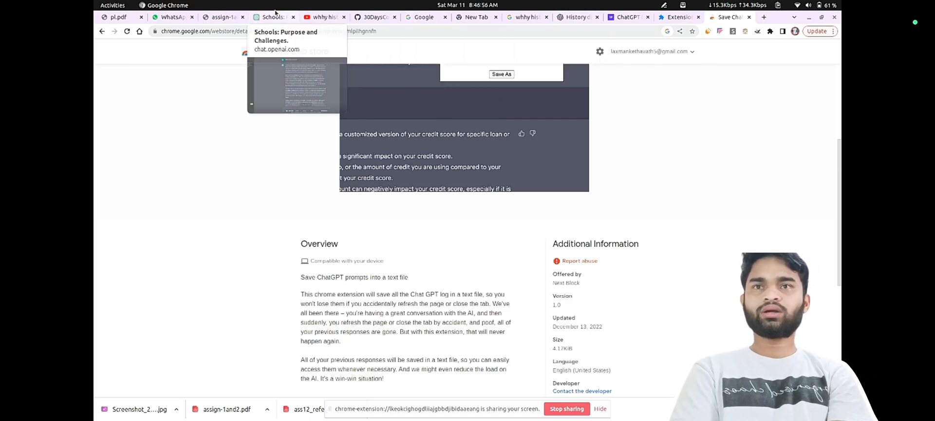
Save the schools essay conversation as TEXT1.txt in Videos with the Save ChatGPT extension.
click(273, 17)
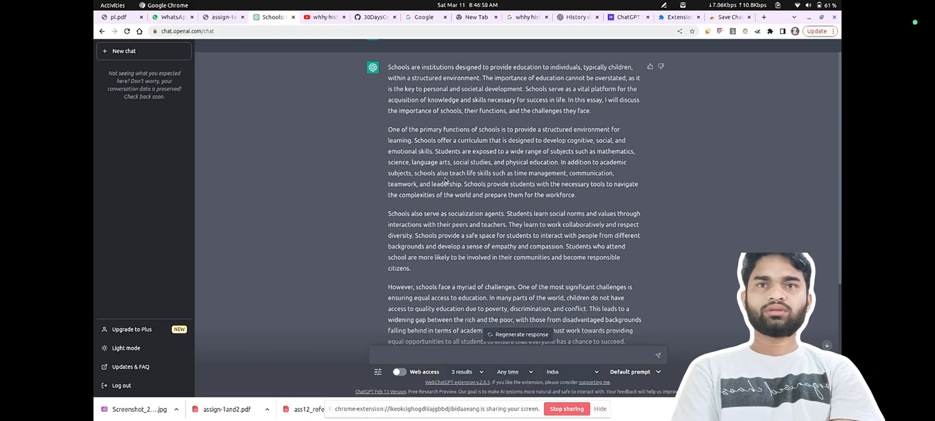
scroll(down, 3)
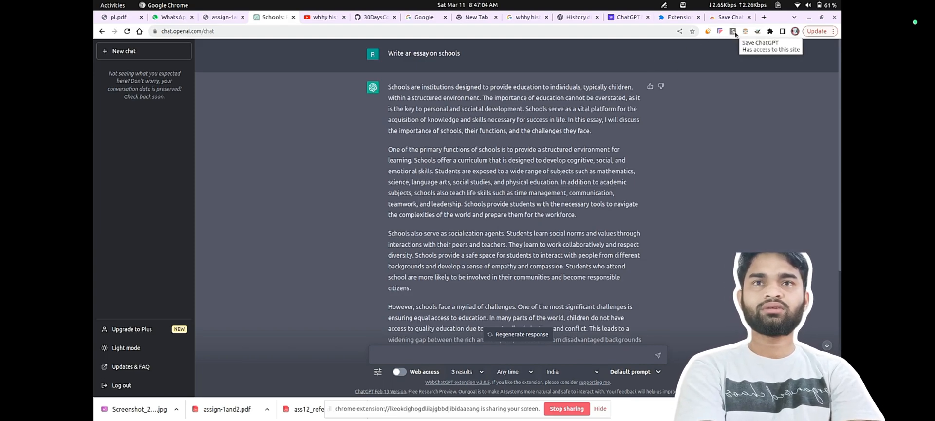
click(745, 31)
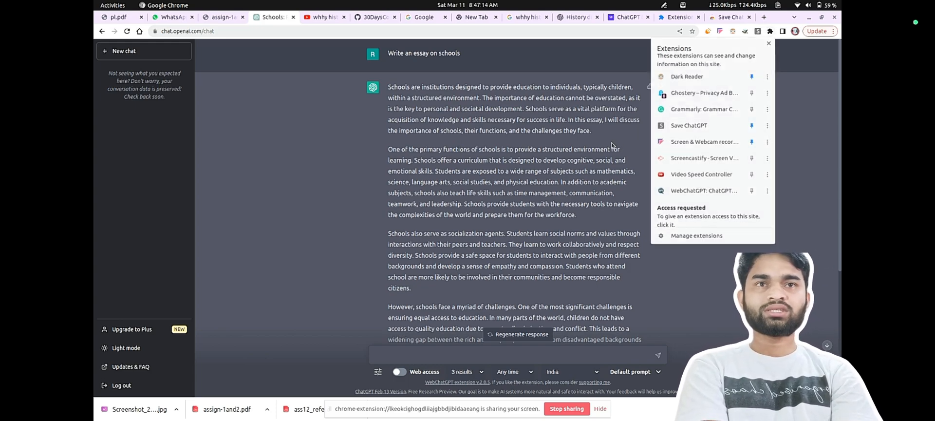
click(758, 32)
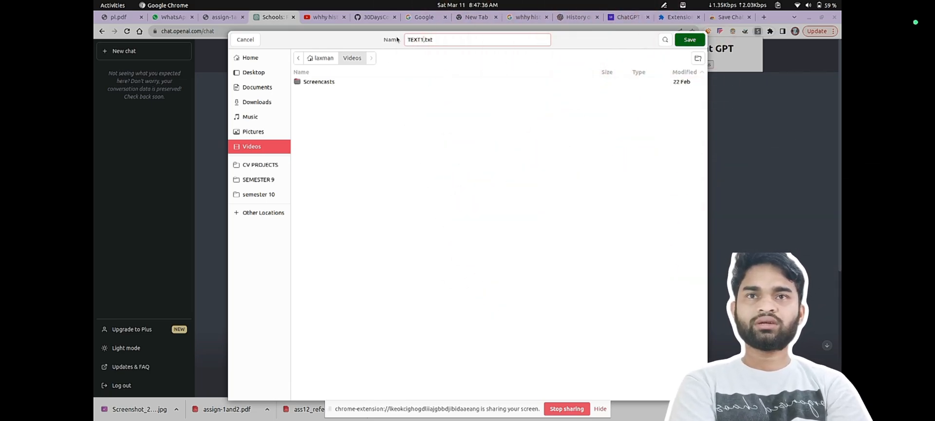
click(245, 39)
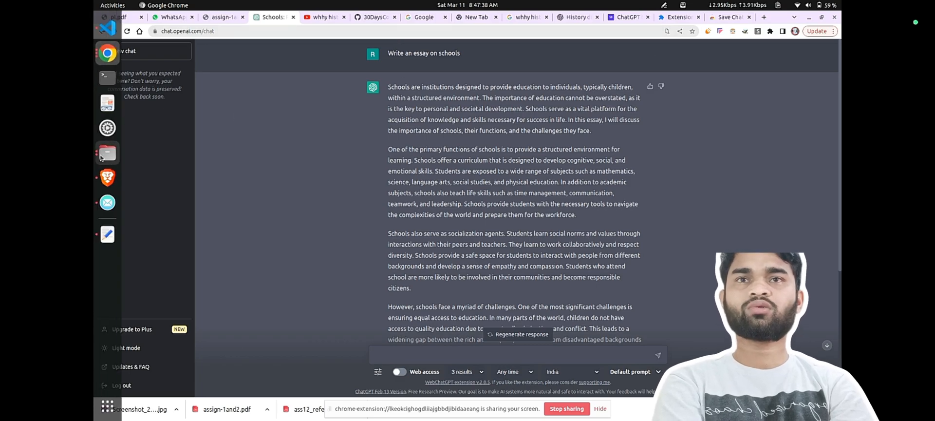
Locate TEXT1.txt in Files and view the saved conversation in Text Editor.
click(107, 153)
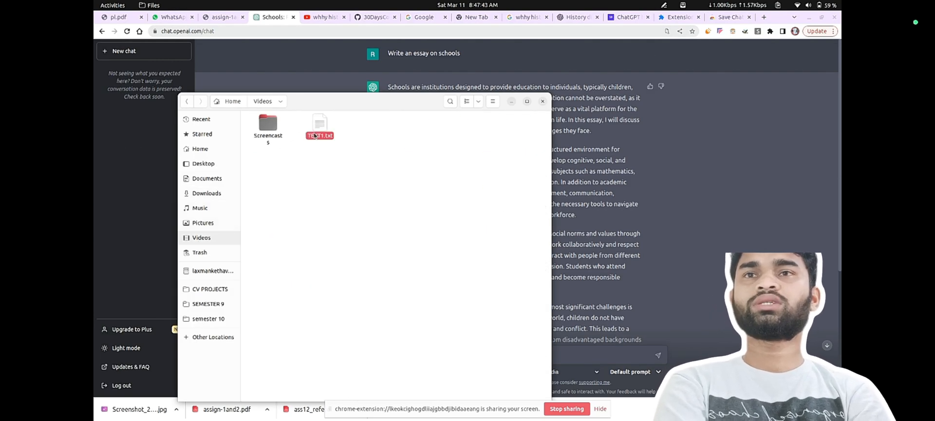
click(320, 125)
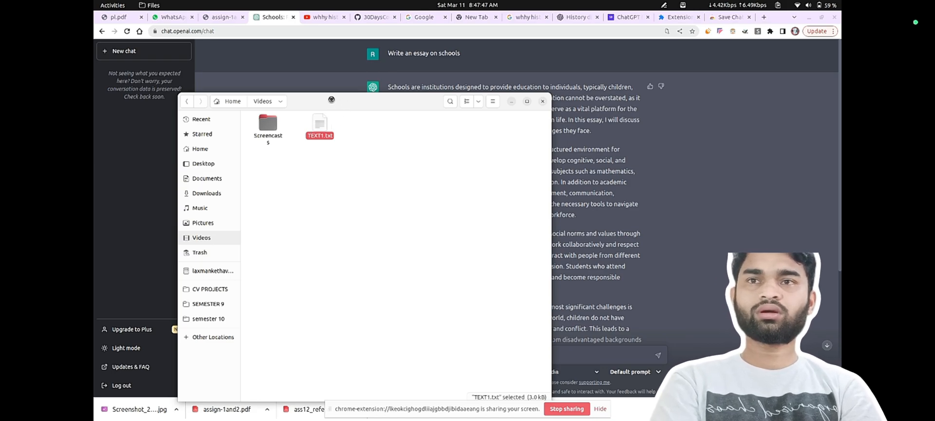
double_click(320, 124)
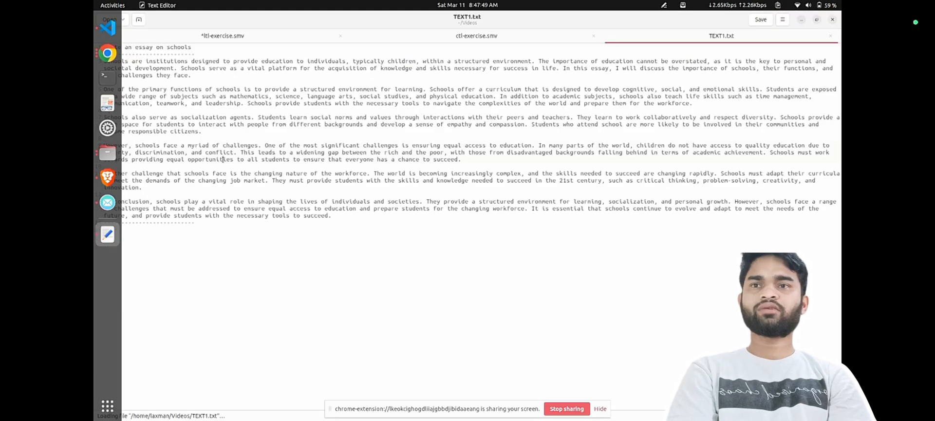